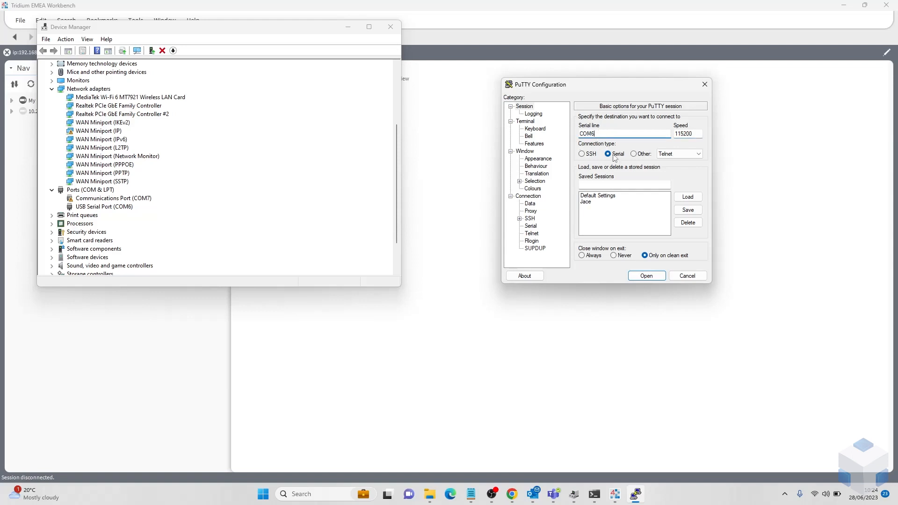
mouse_move(697, 136)
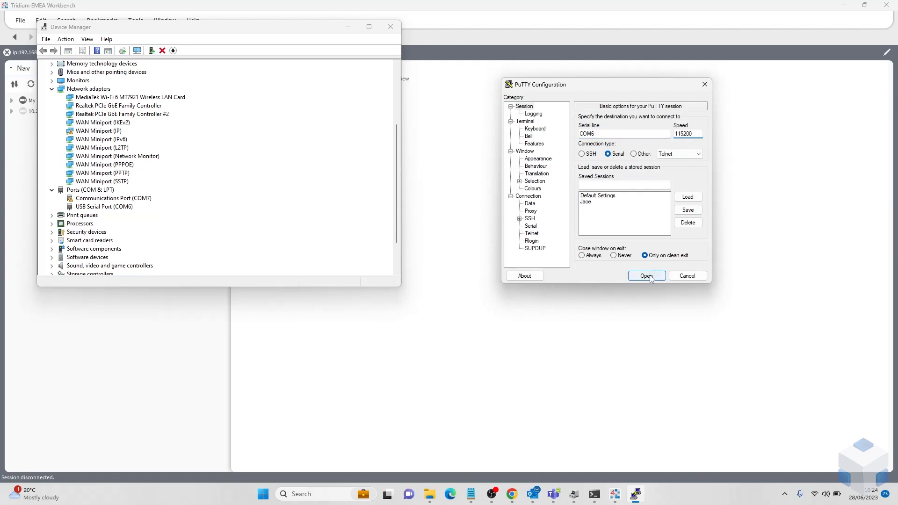
- Start the serial console session to the JACE on COM6 at 115200 baud
click(646, 275)
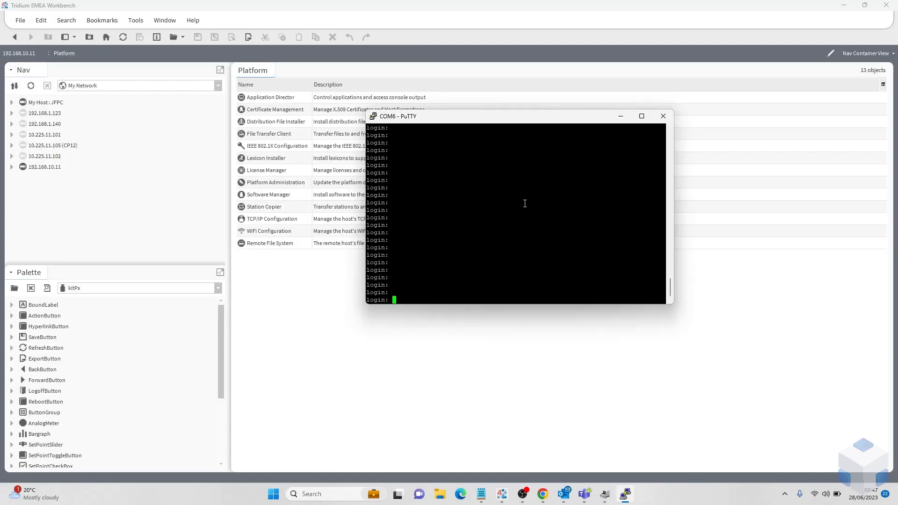
- Log in as admin at the serial login prompt to reach the system shell menu
text(ad)
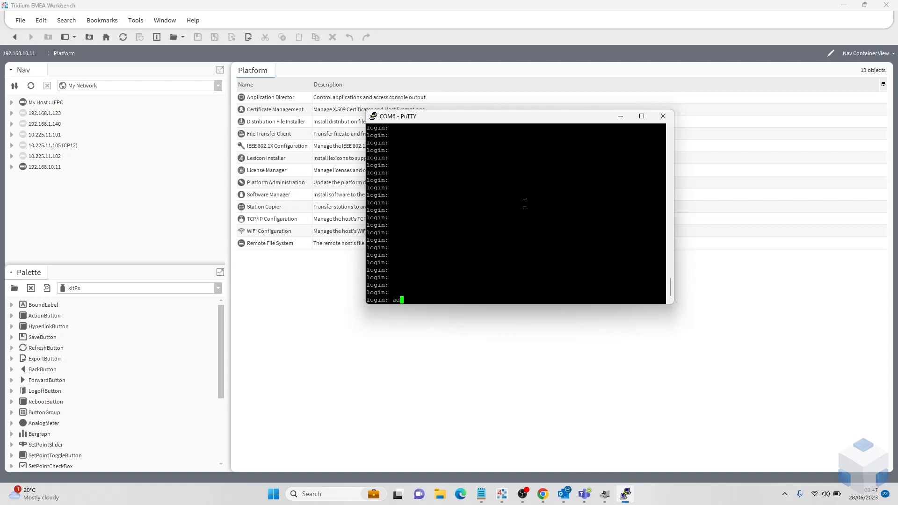
key(Return)
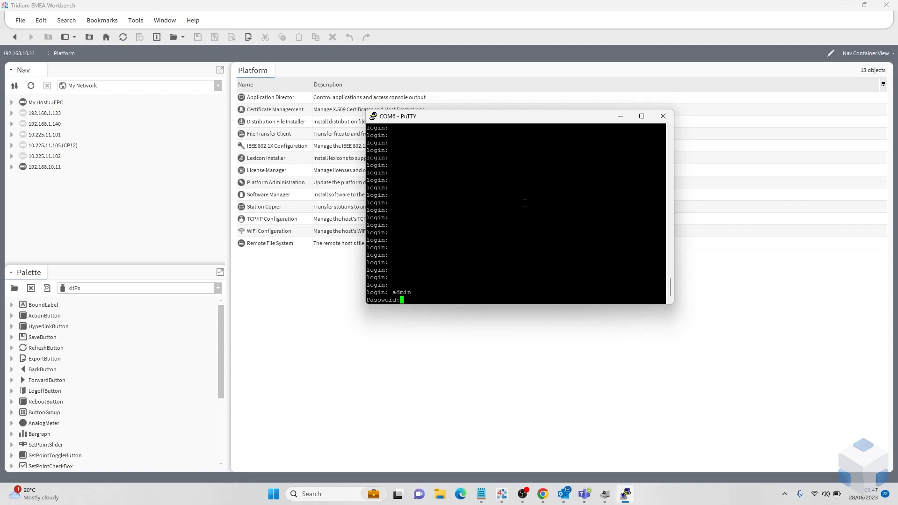
key(Return)
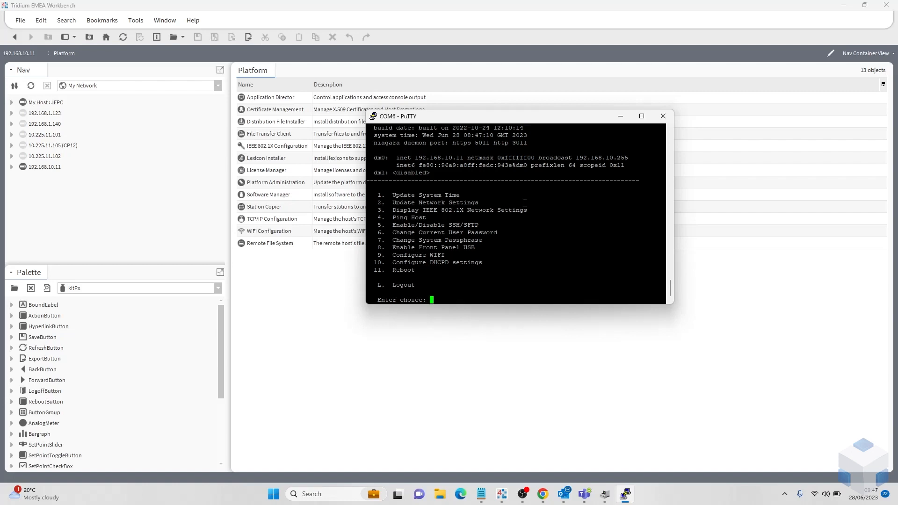
- Use option 1 Update System Time to set the clock to Oct 10 10:01 2020 and return to the menu
text(1)
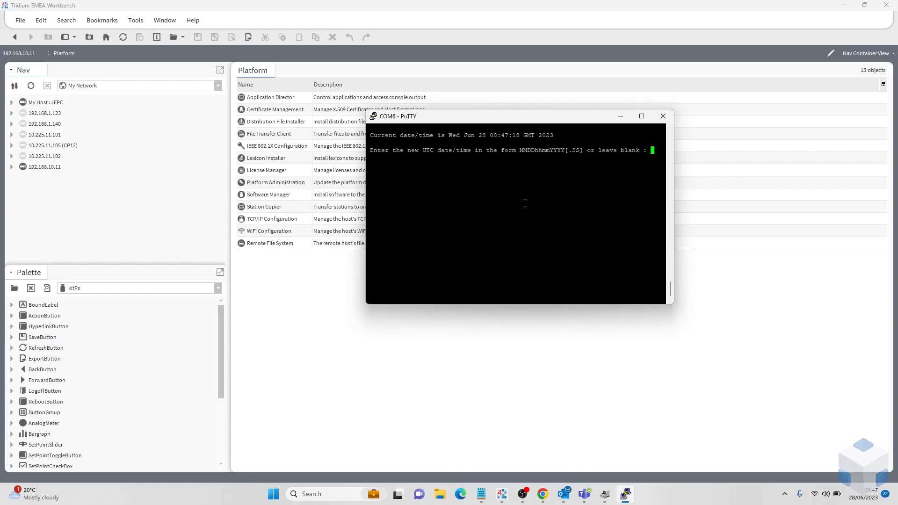
mouse_move(479, 478)
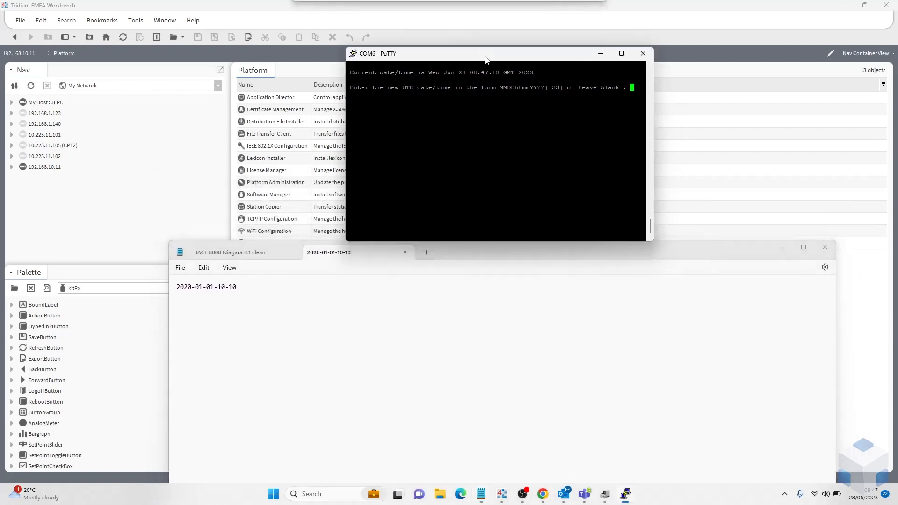
mouse_move(606, 119)
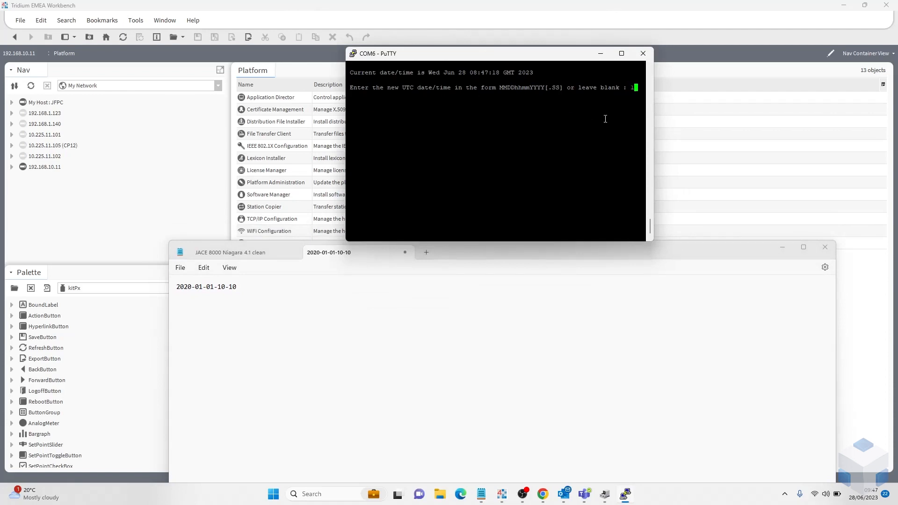
text(0)
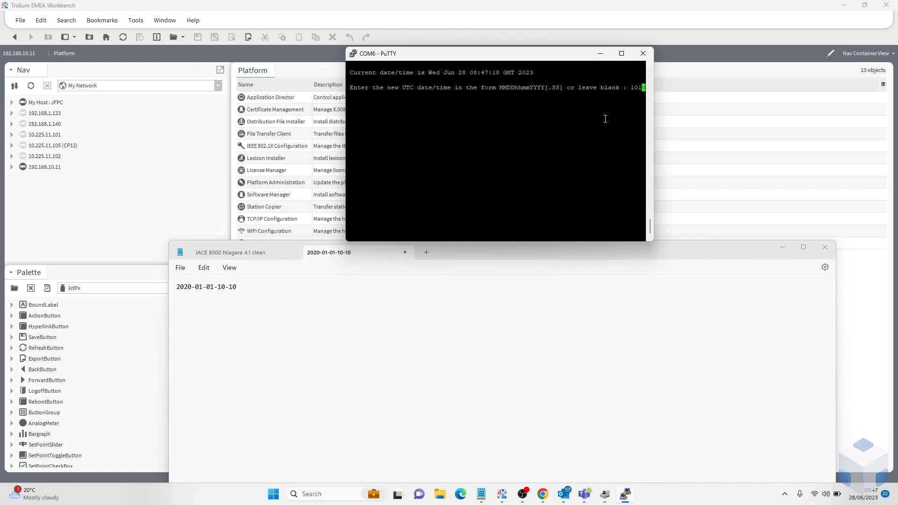
text(10)
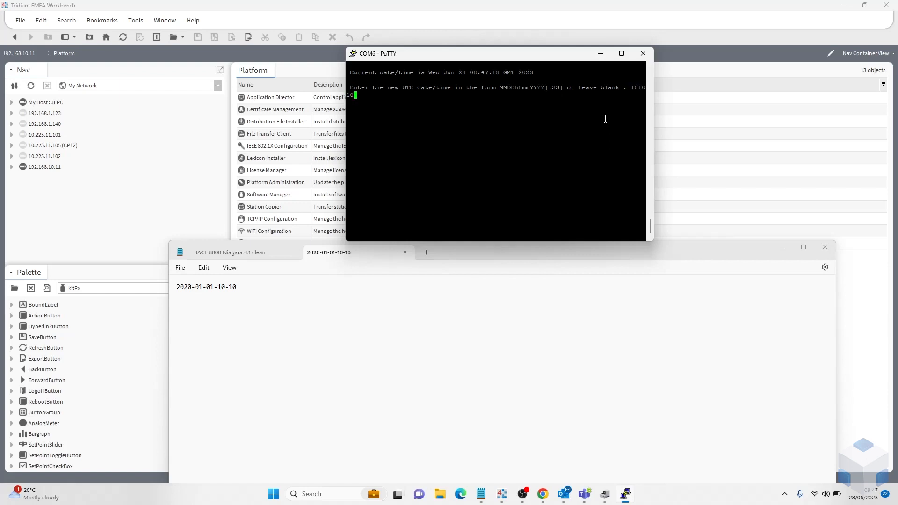
text(01)
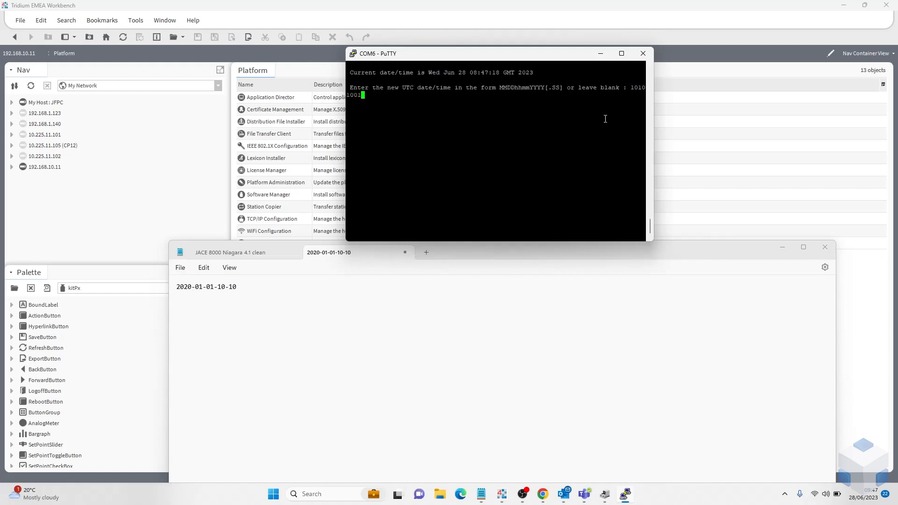
text(2020)
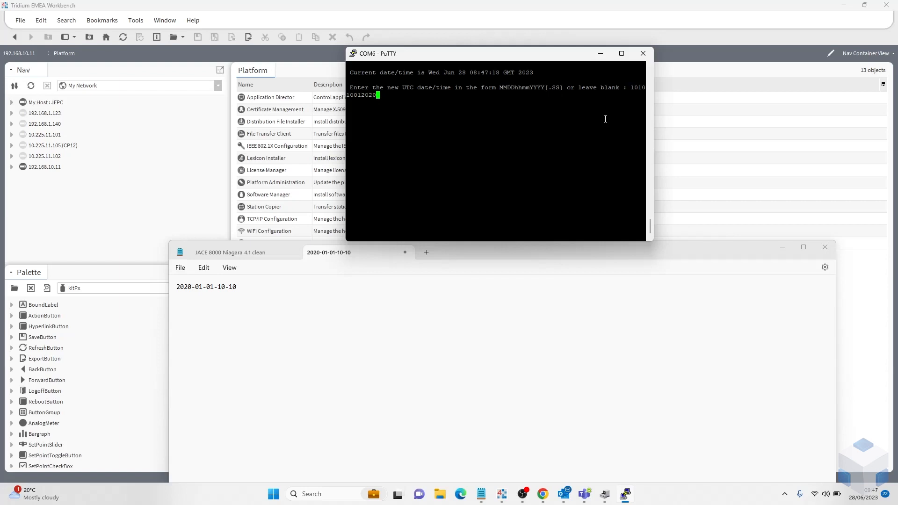
key(Return)
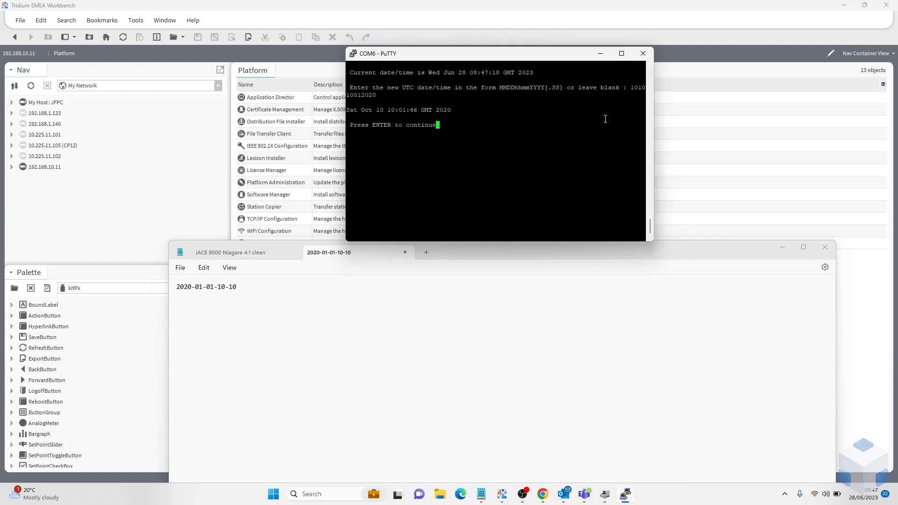
key(Return)
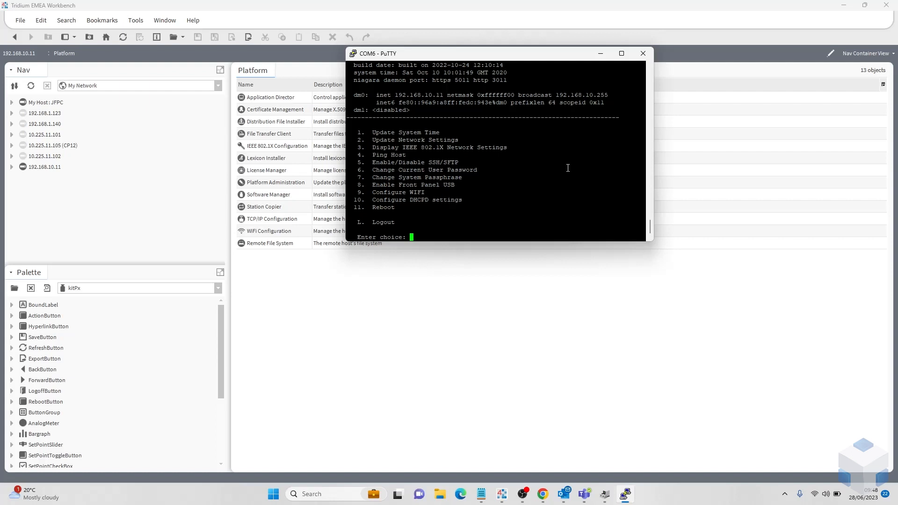
- Choose option 11 Reboot and answer y to restart the JACE
text(1)
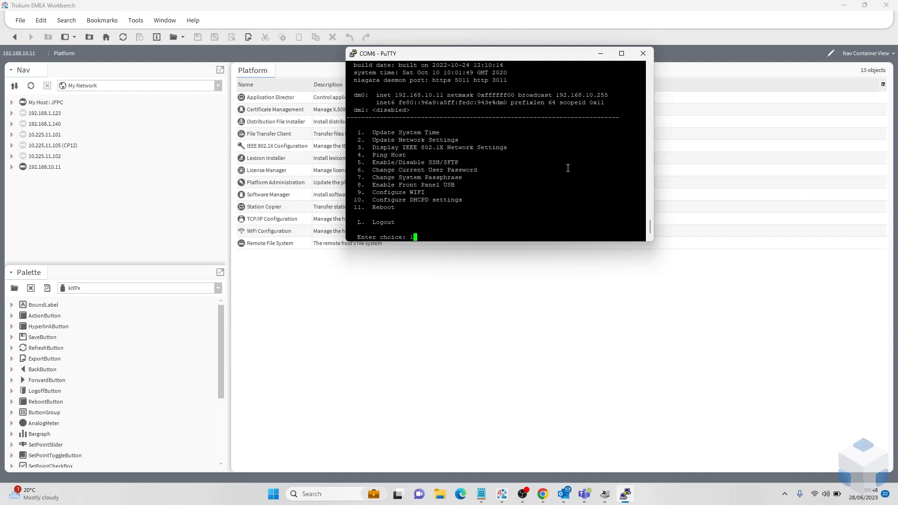
text(11)
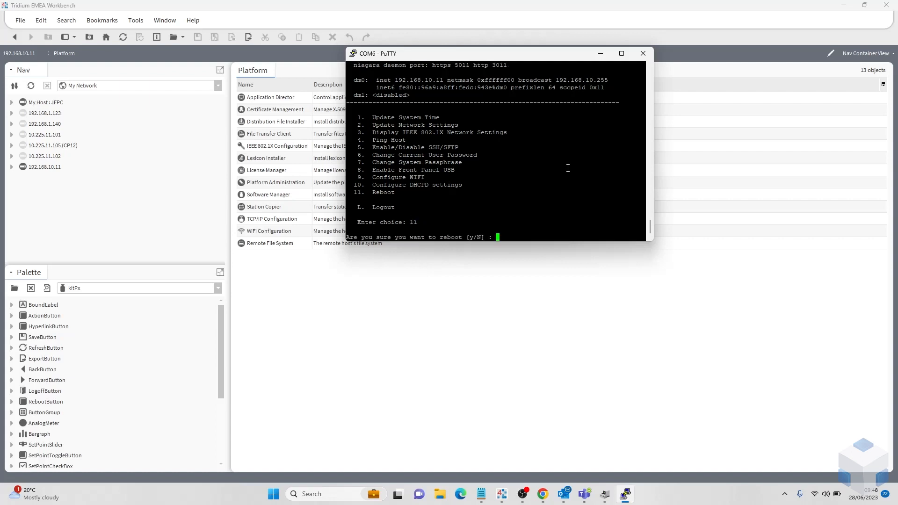
text(y)
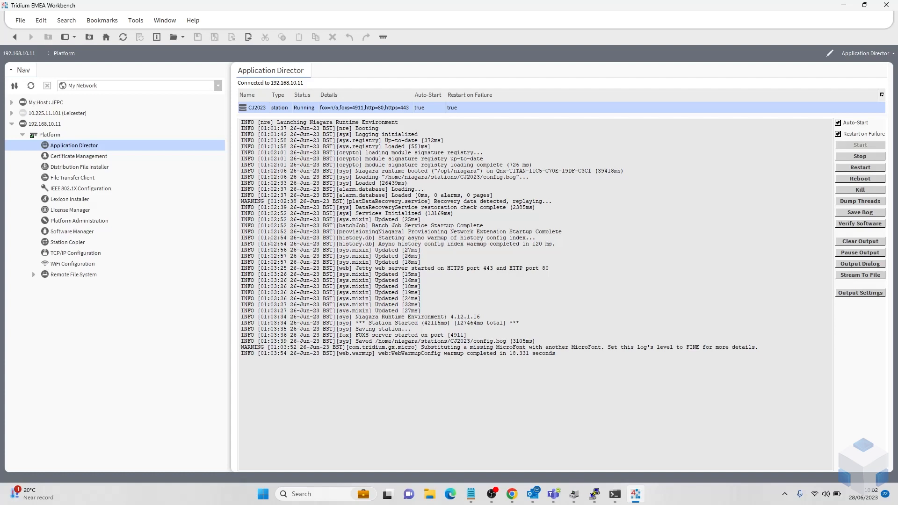
mouse_move(44, 192)
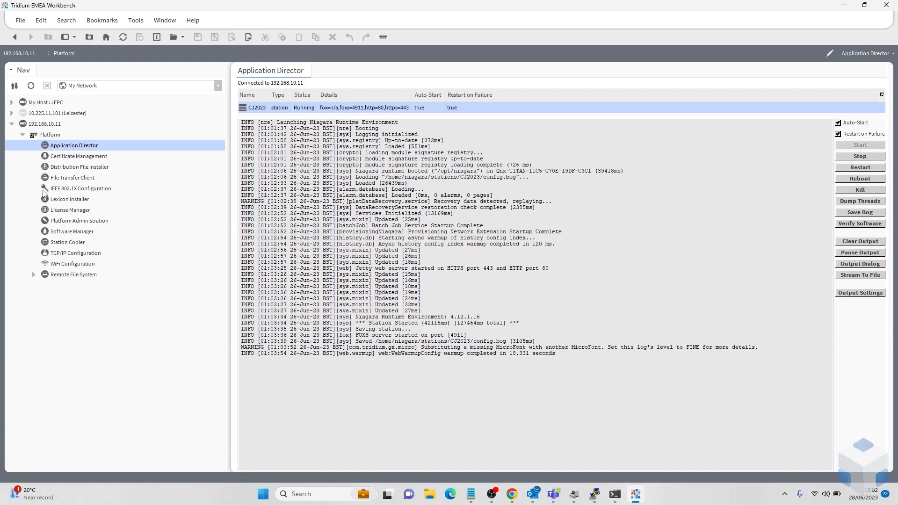
mouse_move(72, 178)
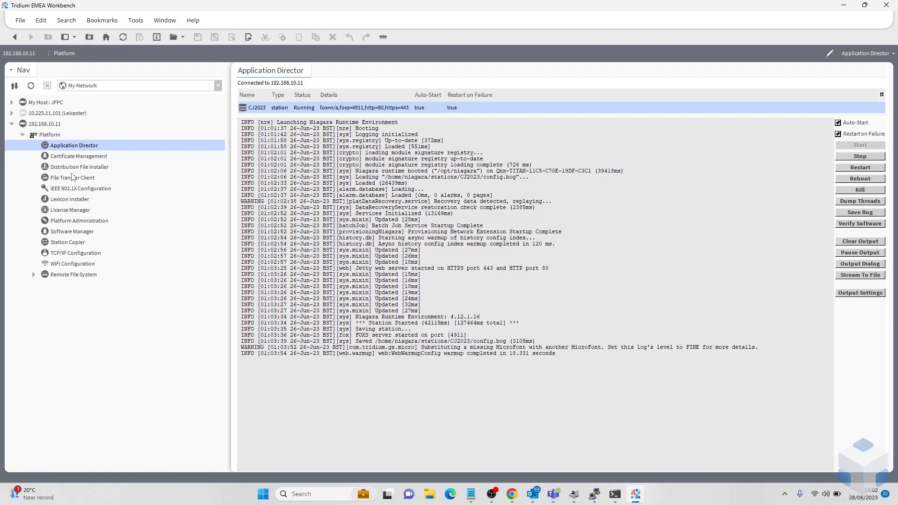
mouse_move(89, 212)
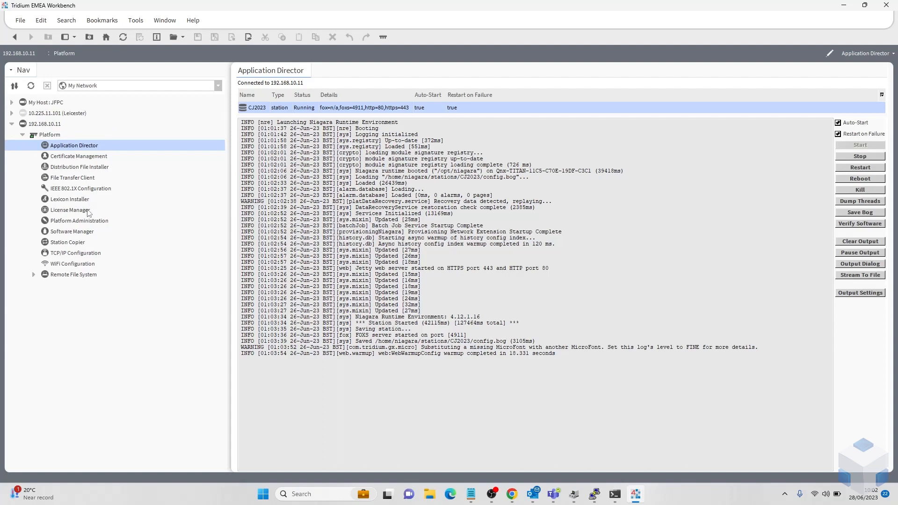
mouse_move(80, 240)
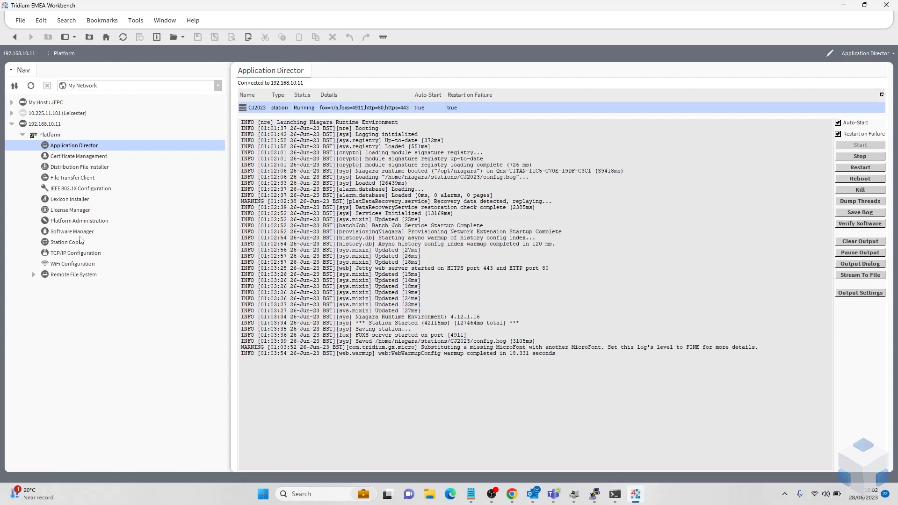
mouse_move(55, 198)
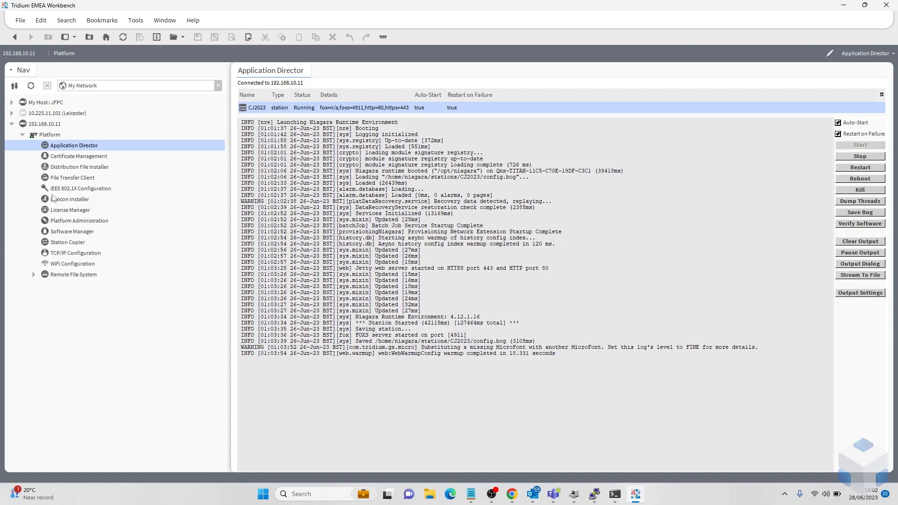
- Install tridium-qnx65-n41-titan-am335x-clean.dist via Distribution File Installer, stopping running applications
click(79, 166)
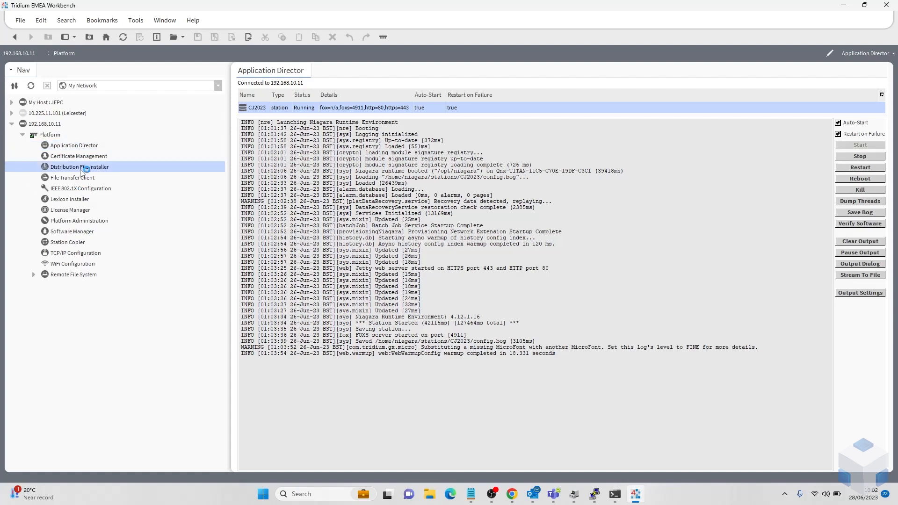
click(79, 167)
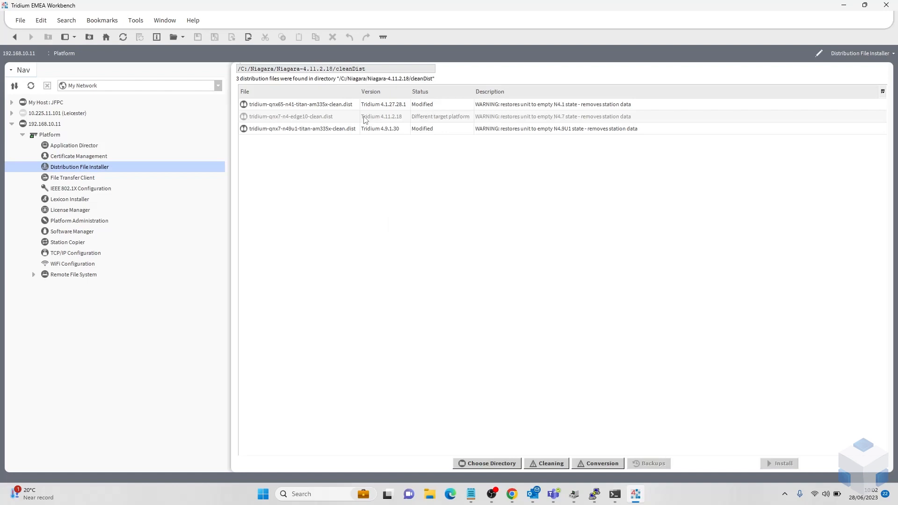
mouse_move(353, 111)
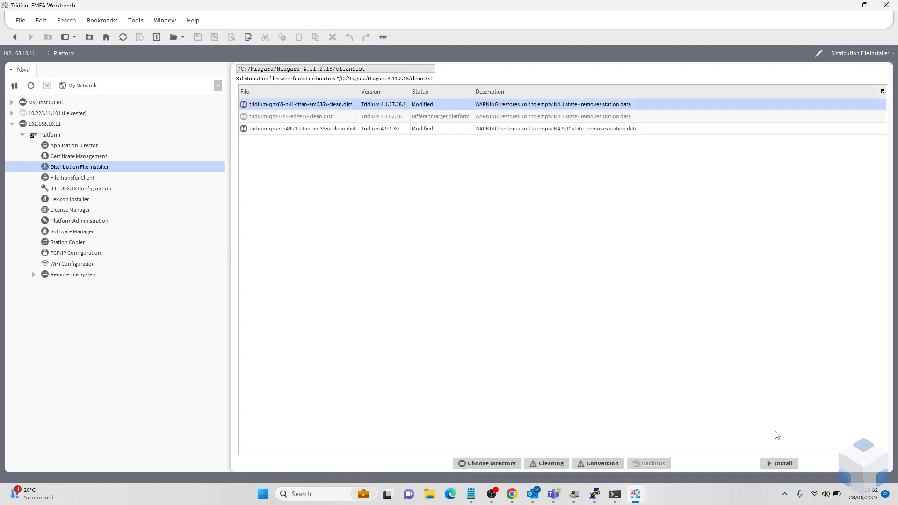
click(779, 463)
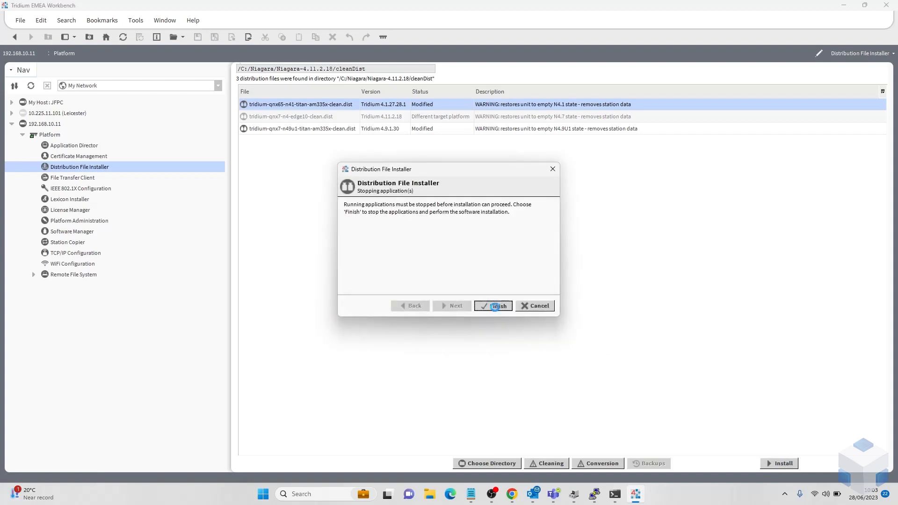
click(493, 305)
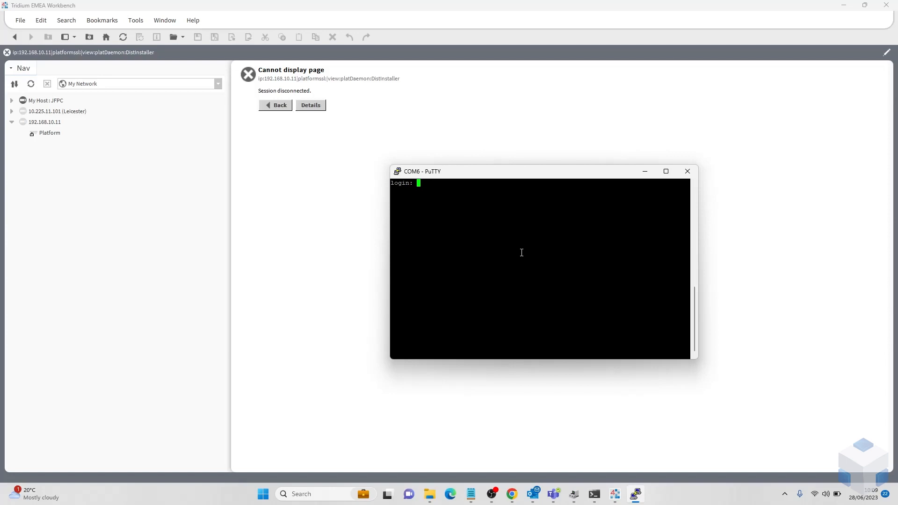
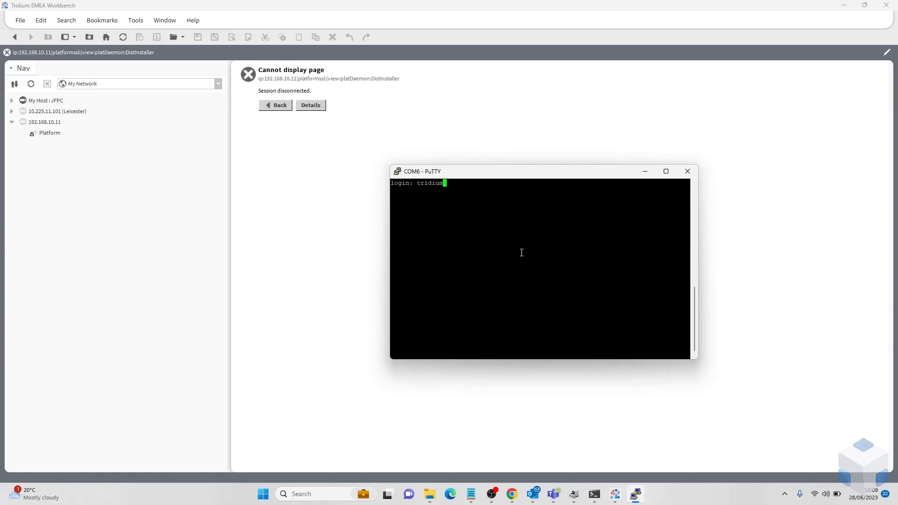
- Log in as tridium at the fresh serial login prompt after the reboot
key(Return)
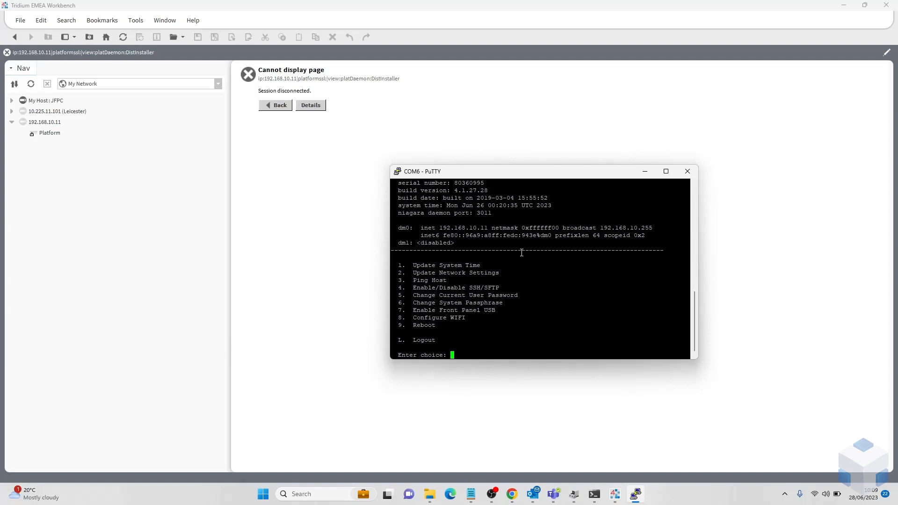
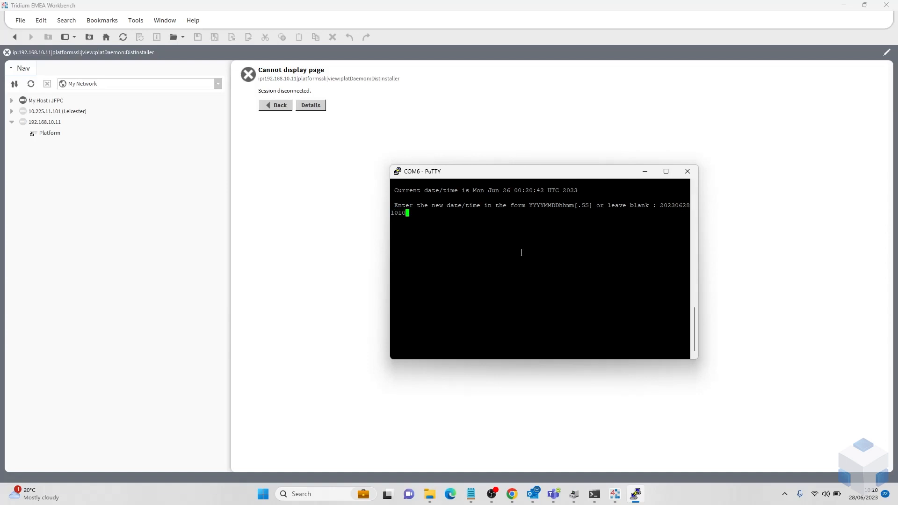
key(Return)
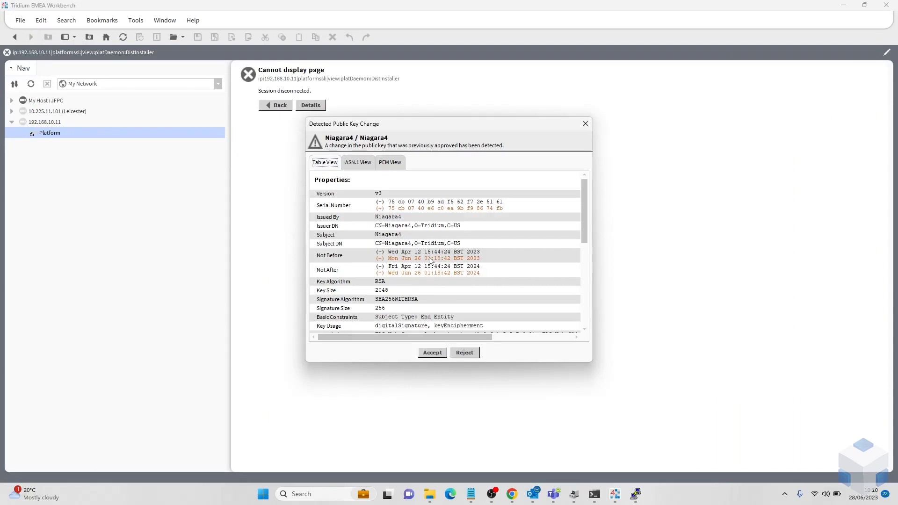
- Accept the changed public key and enter the new system passphrase in the defaults wizard
click(432, 352)
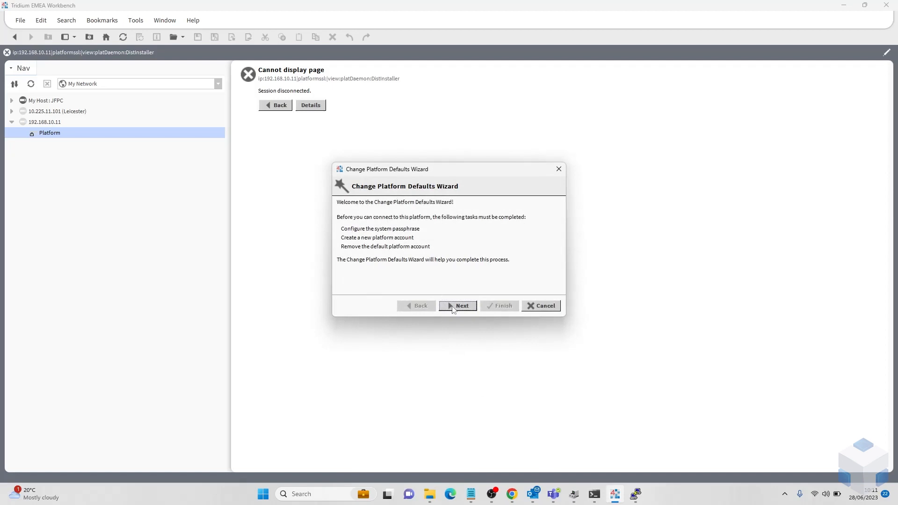
click(457, 304)
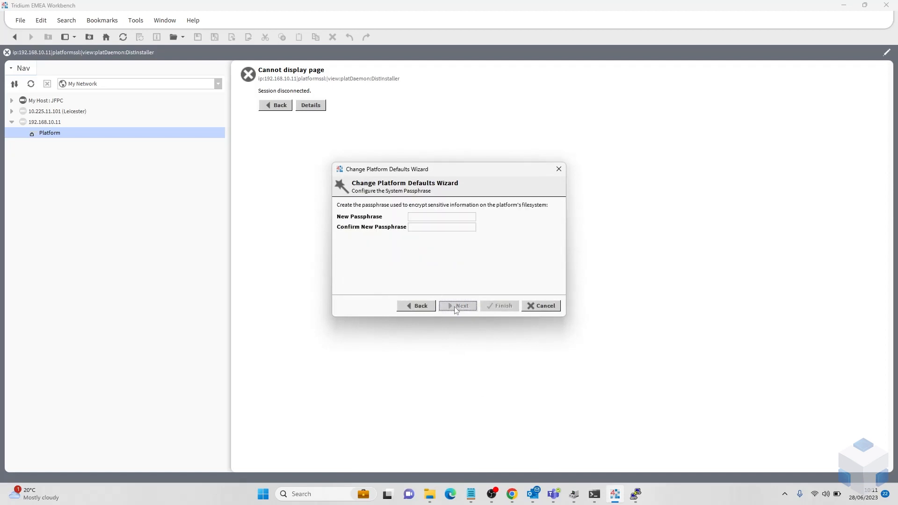
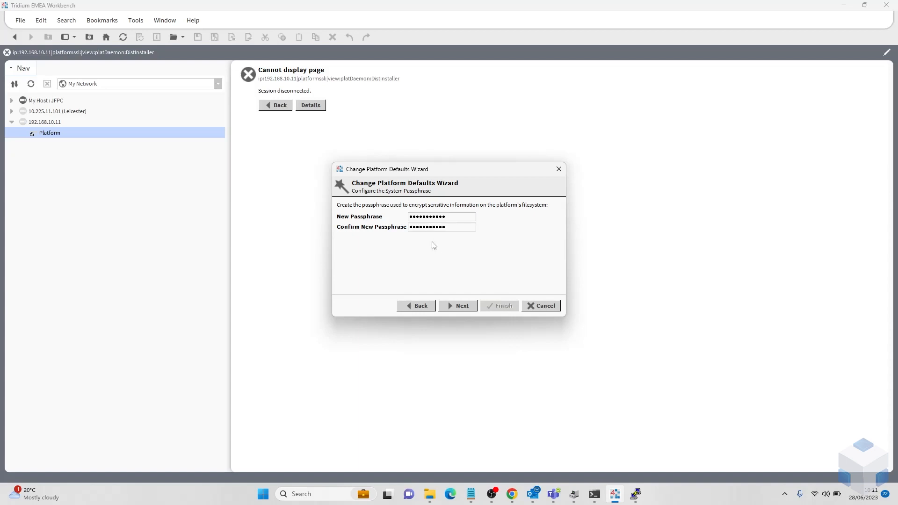
- Create the admin platform account replacing the default one and finish applying the changes
click(461, 305)
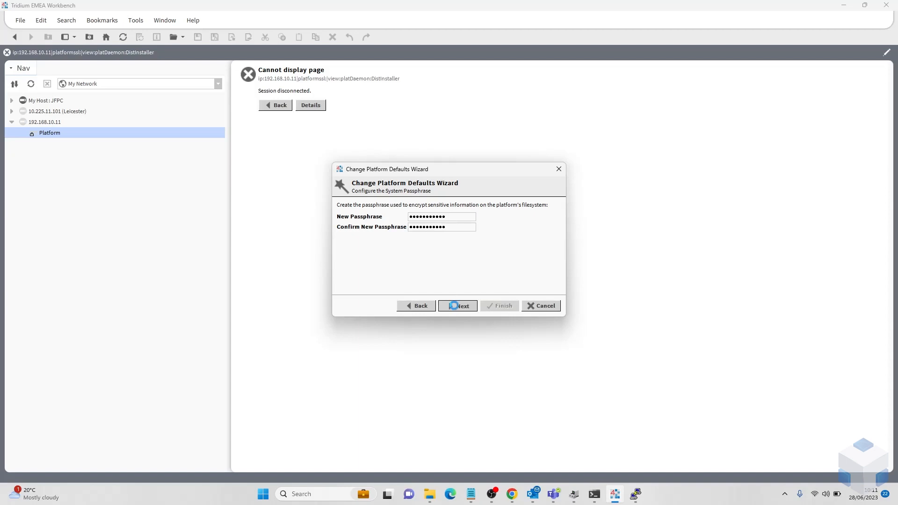
click(461, 305)
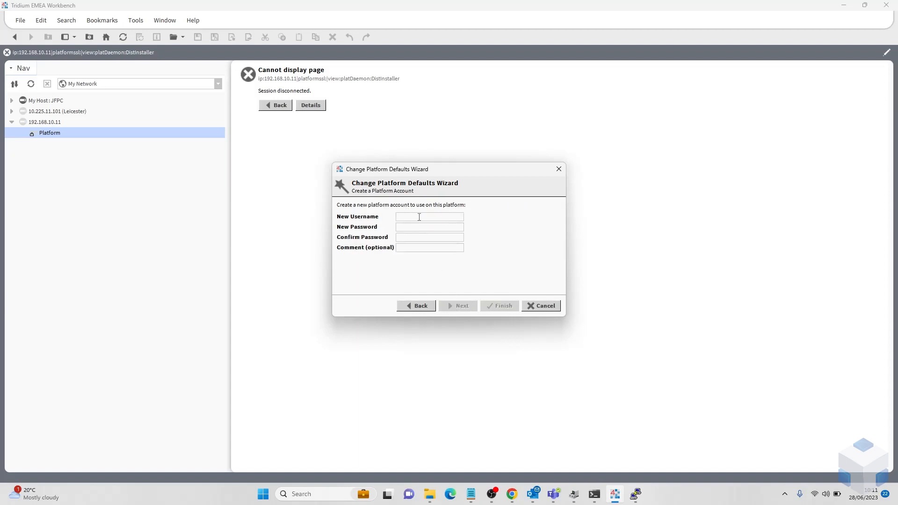
text(admin)
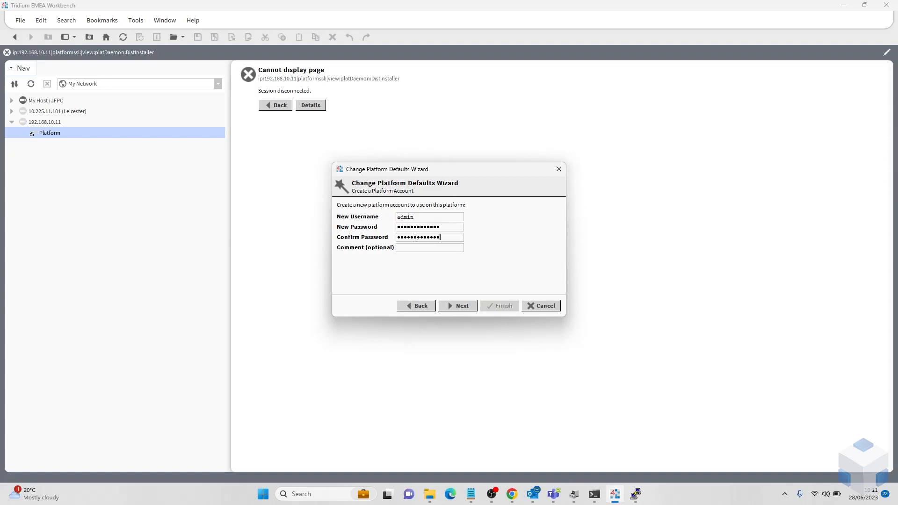
click(458, 305)
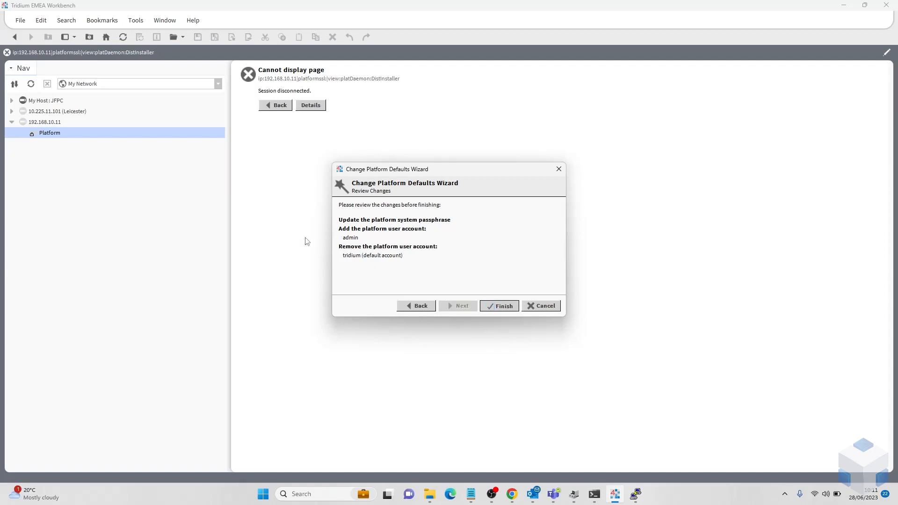
click(499, 305)
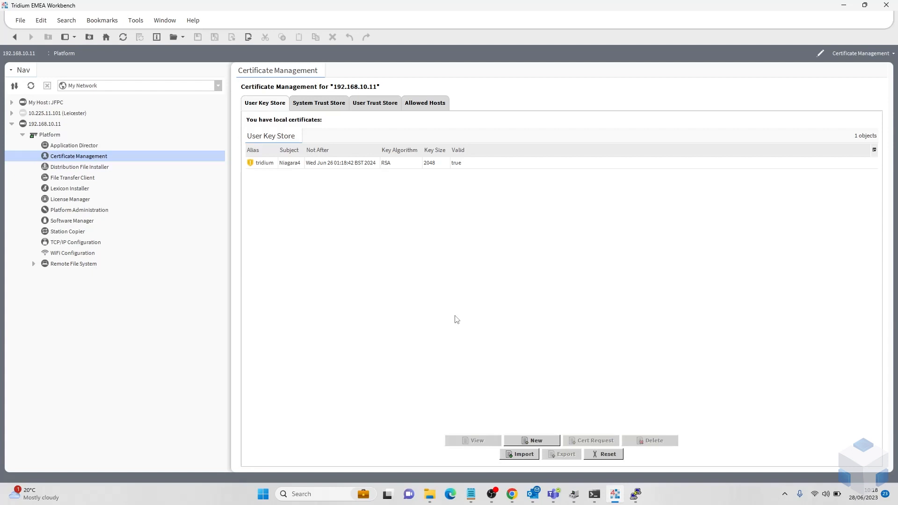
mouse_move(93, 168)
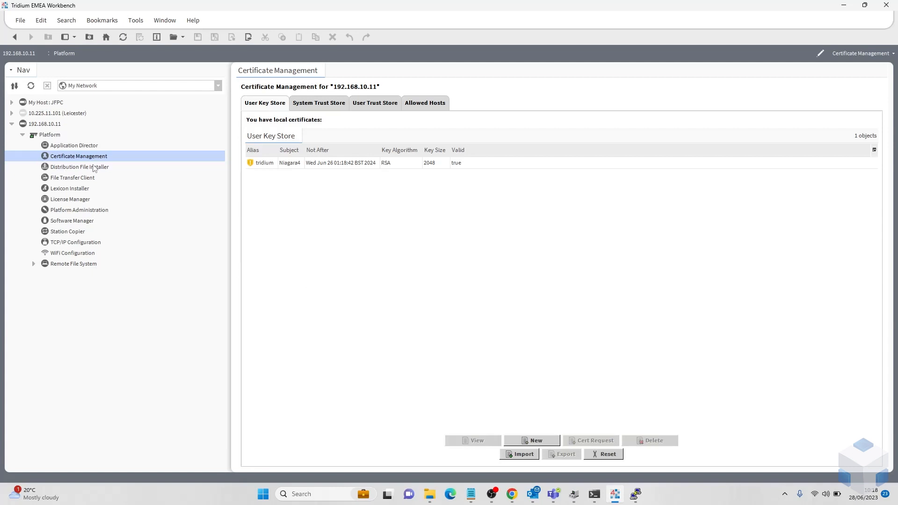
mouse_move(225, 155)
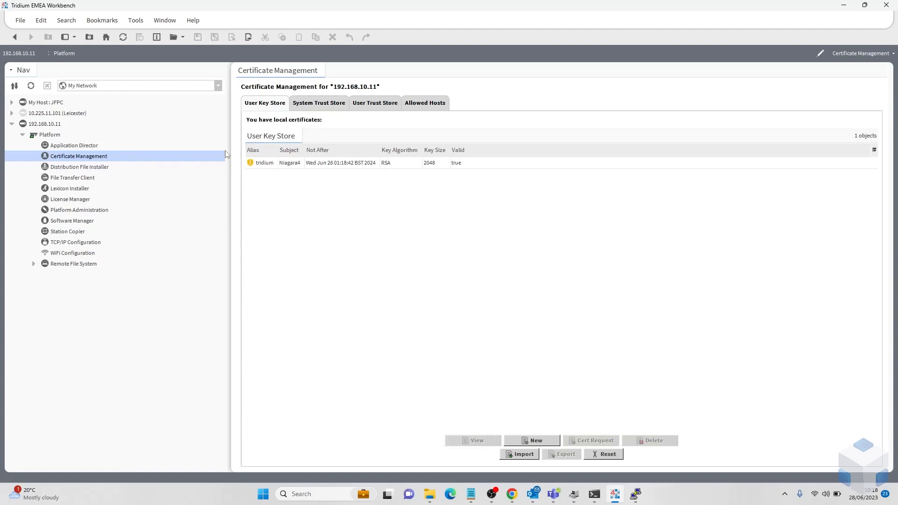
mouse_move(331, 181)
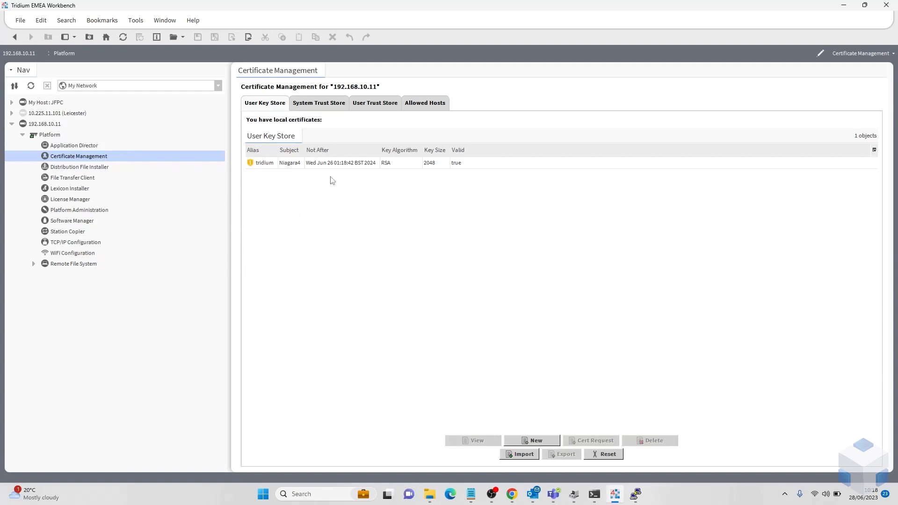
mouse_move(412, 232)
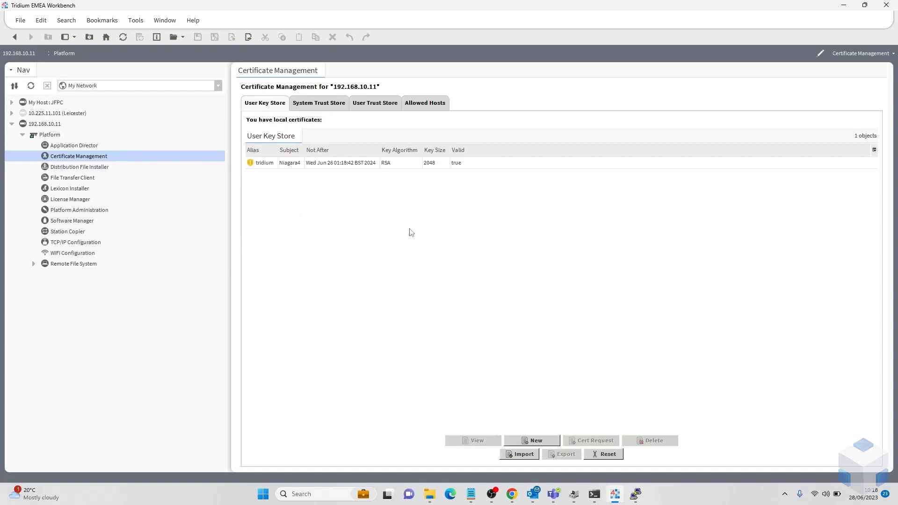
mouse_move(629, 458)
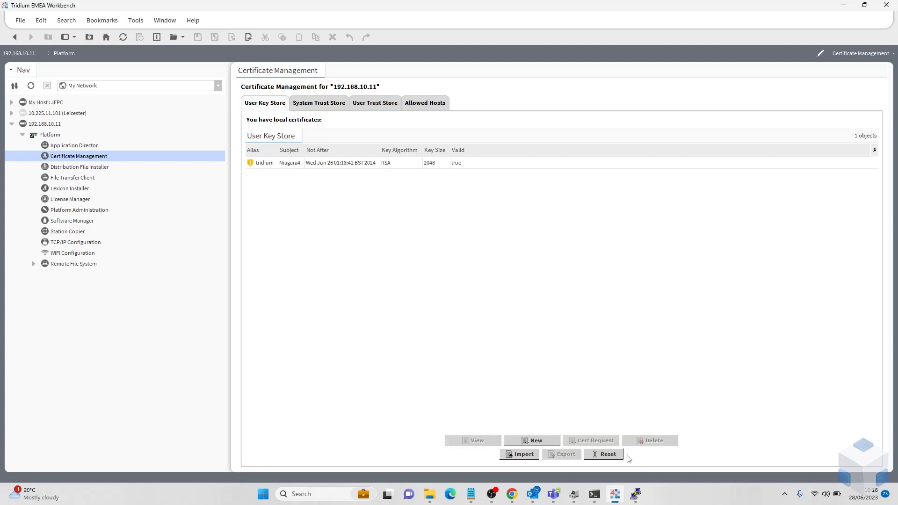
- Reset the User Key Store so a fresh self-signed tridium certificate is regenerated, confirming the notices
click(264, 163)
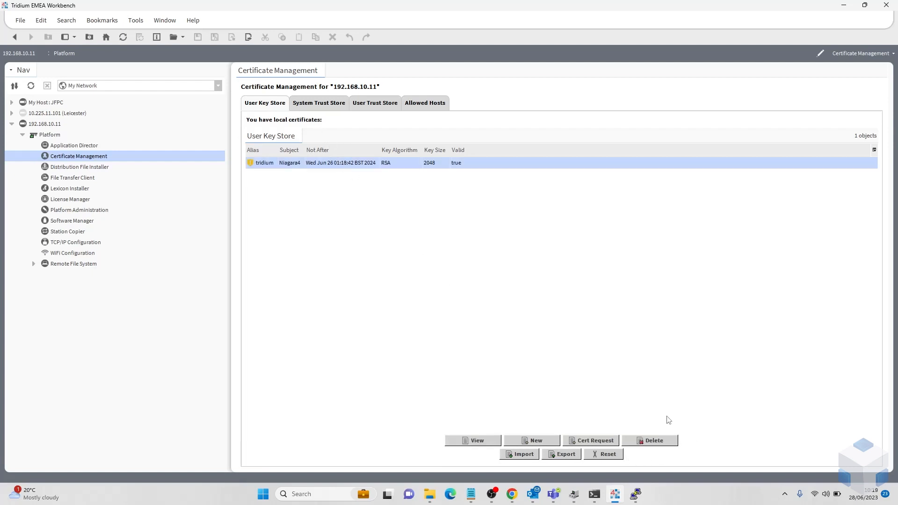
click(603, 454)
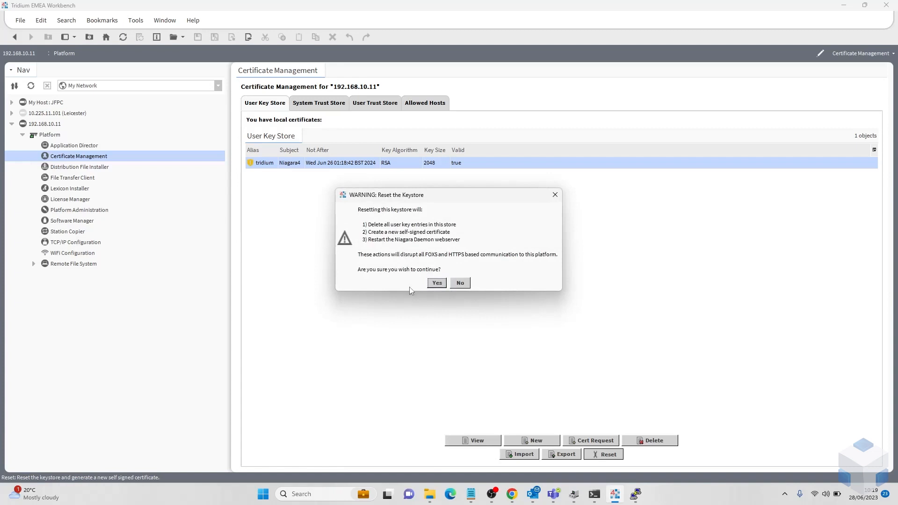
click(437, 282)
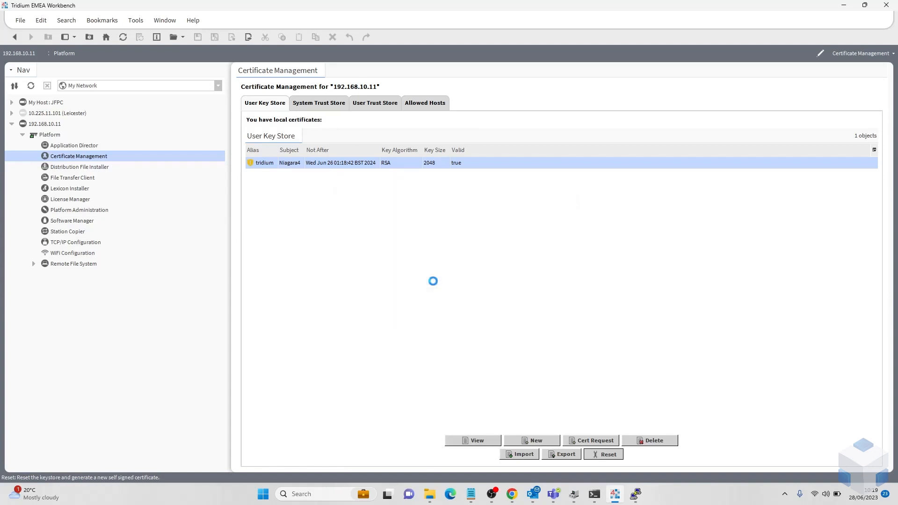
click(603, 455)
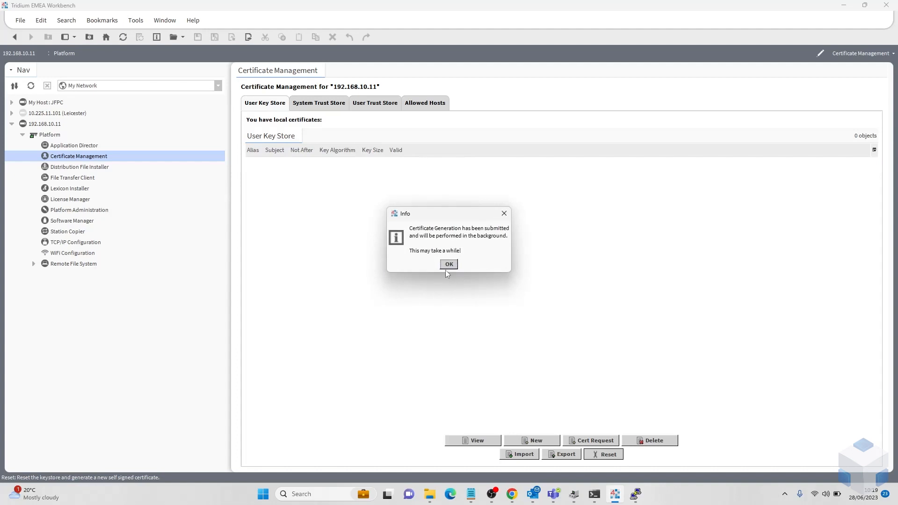
click(448, 264)
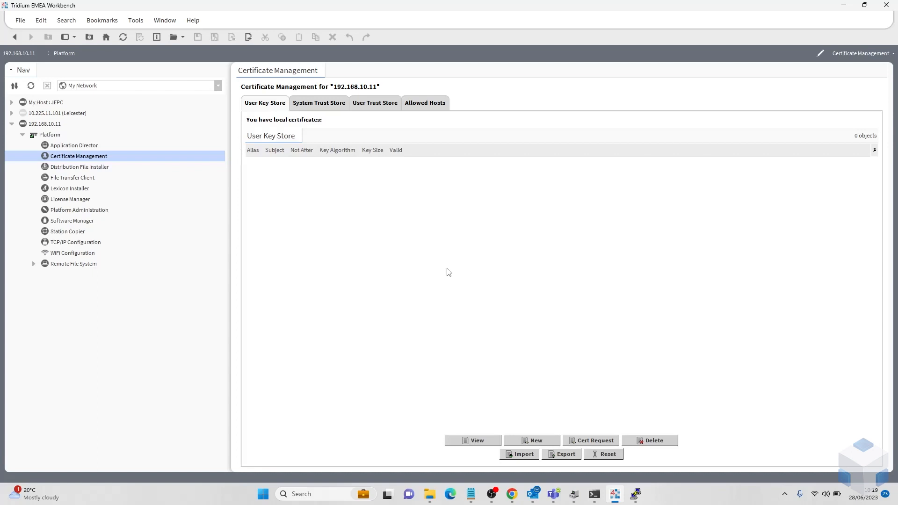
click(535, 439)
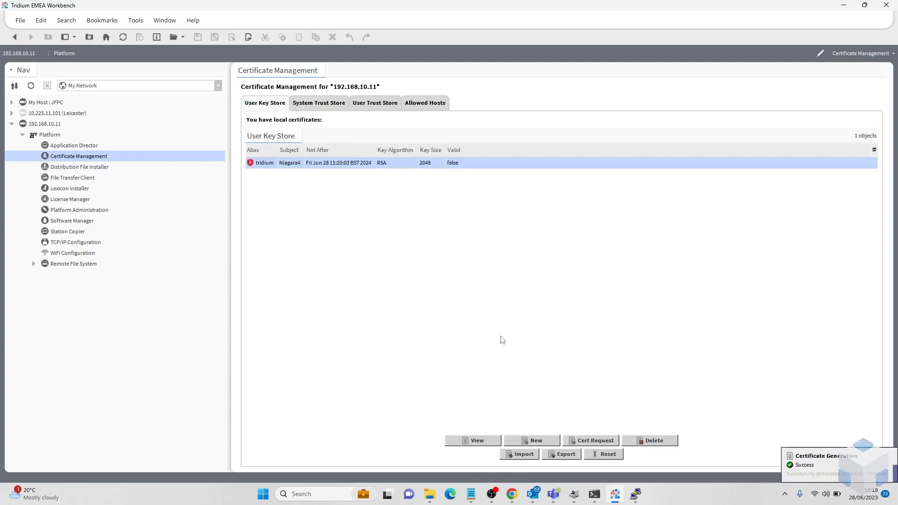